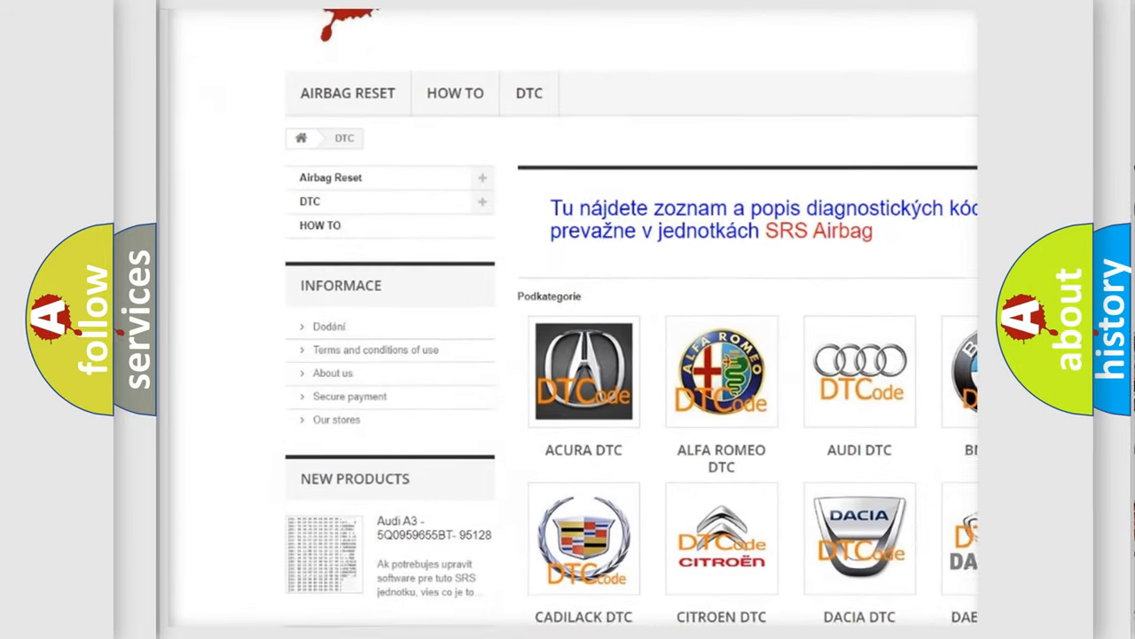
scroll(down, 3)
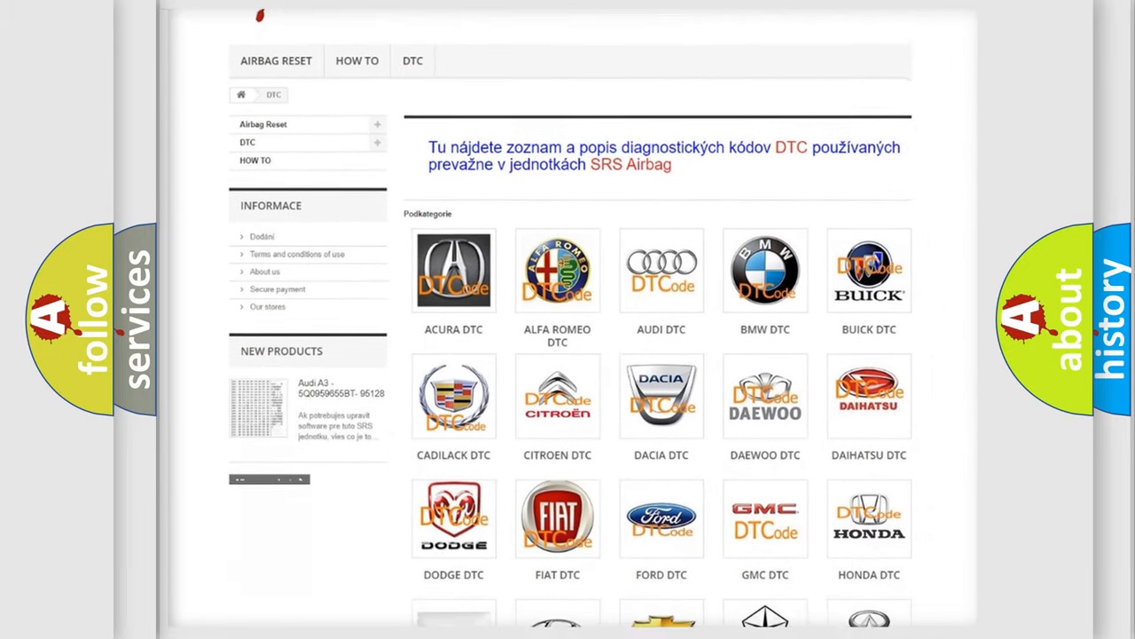
scroll(down, 3)
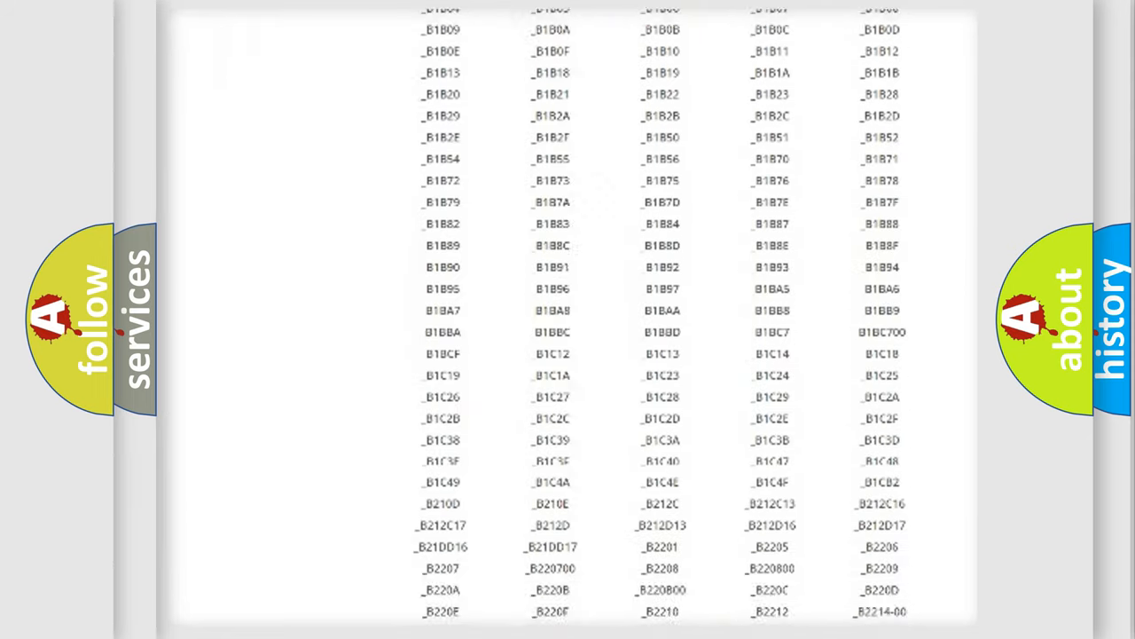
scroll(down, 3)
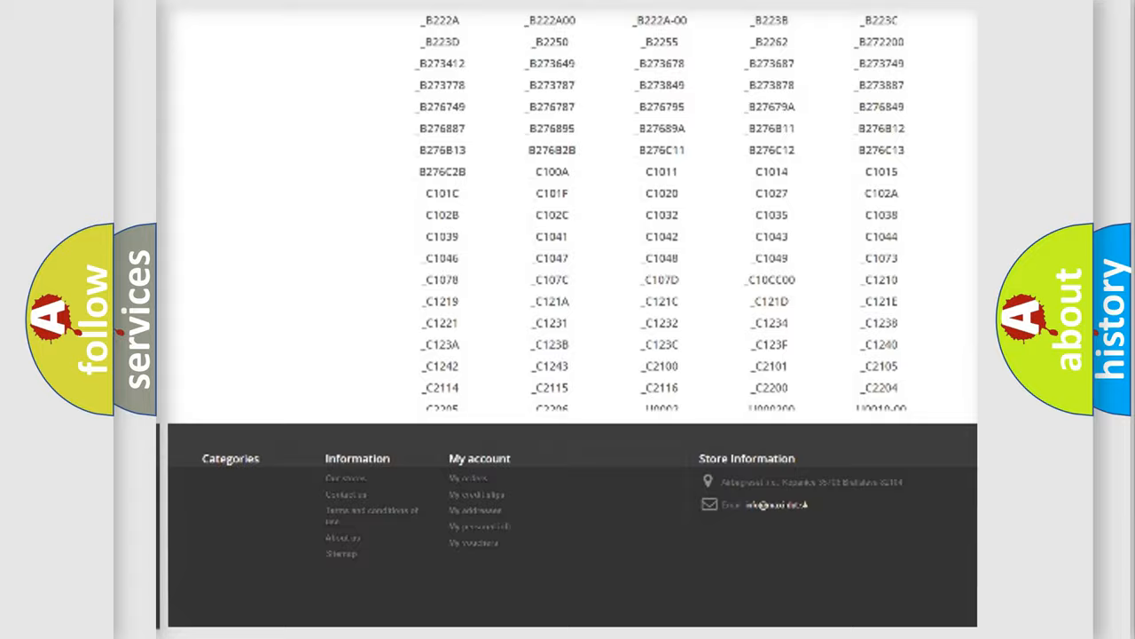
scroll(up, 3)
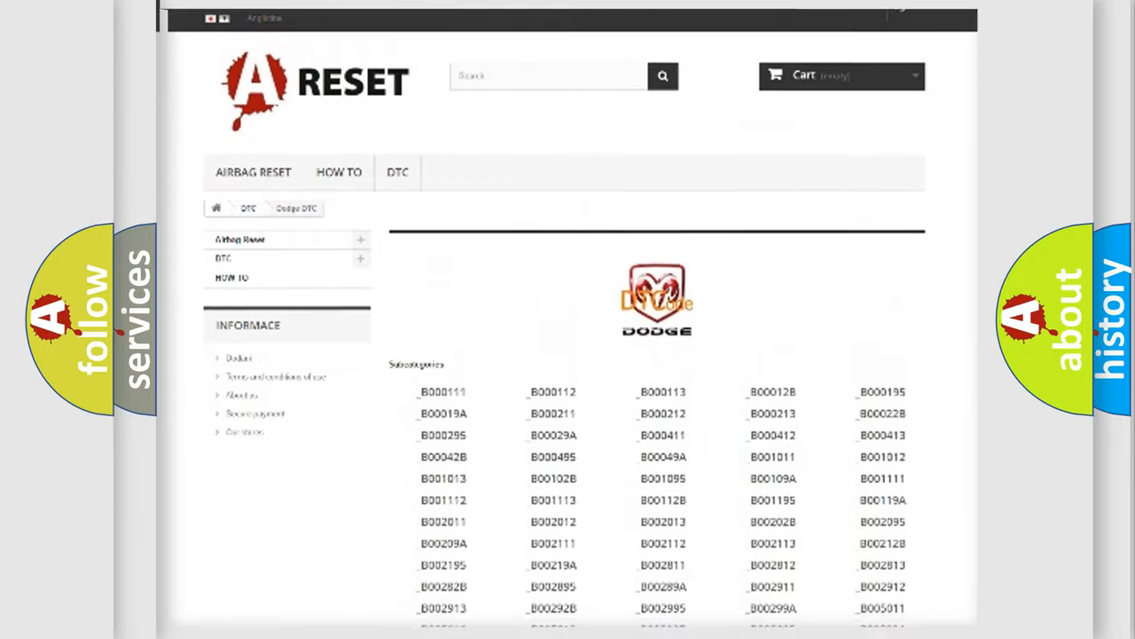